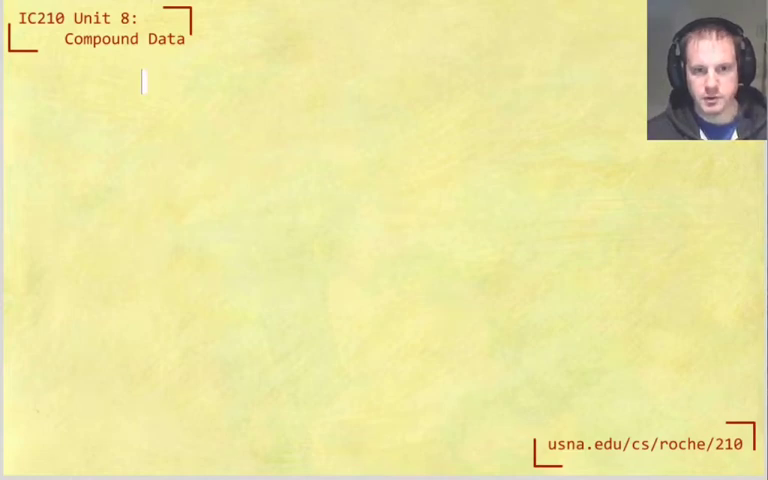
Title the notes 'Structs in arrays.'.
type("Struc")
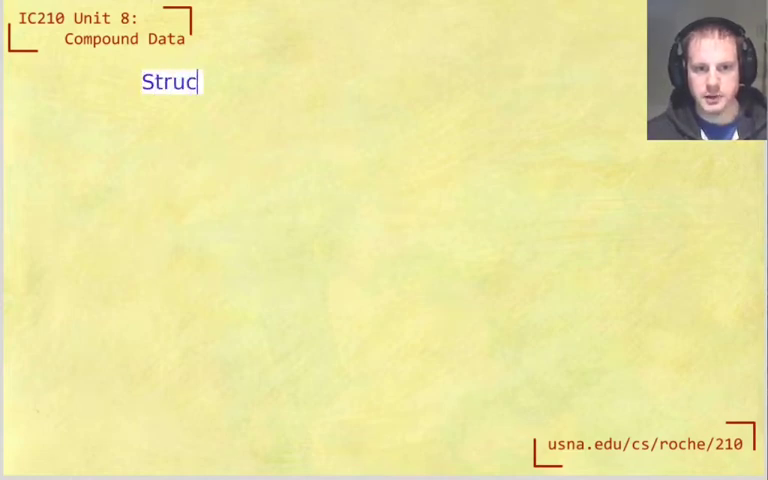
type("ts and arrays")
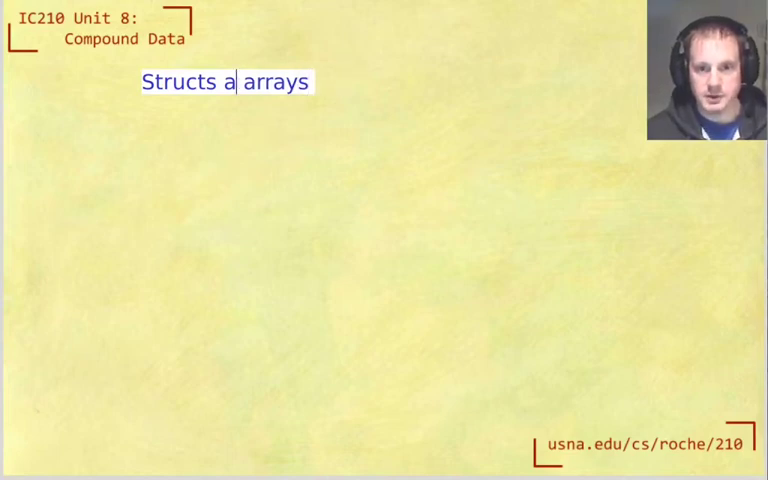
type("in")
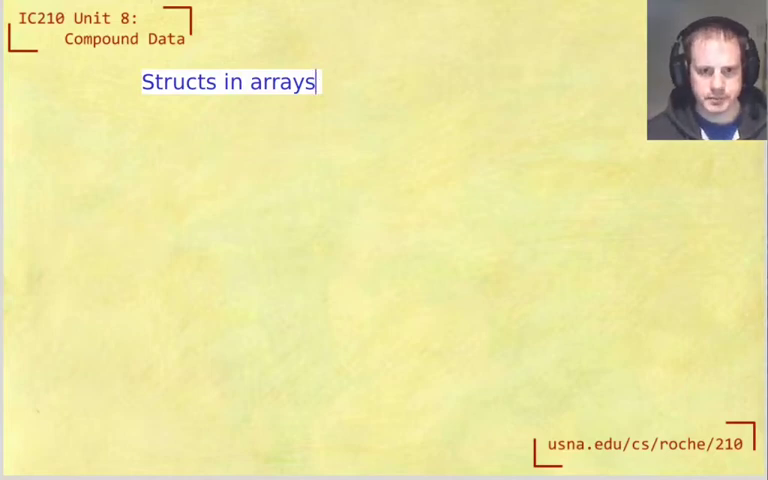
type(".")
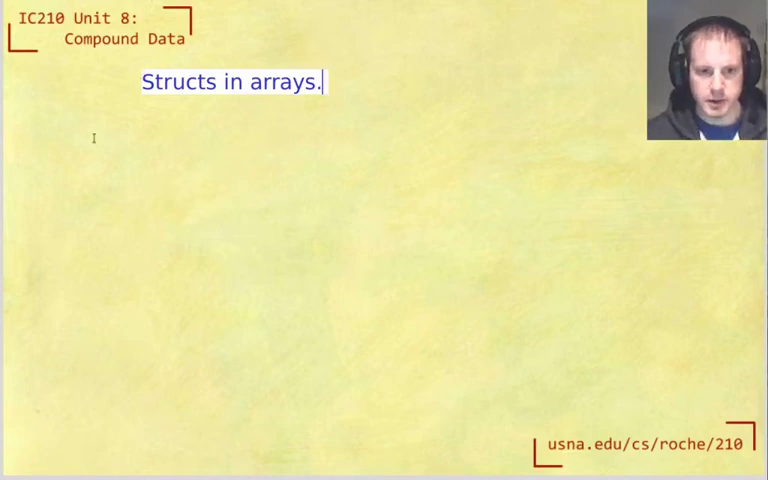
Add item 1, stack-based, with 'MyStruct arr[10];', and begin item 2.
type("1. stack-based")
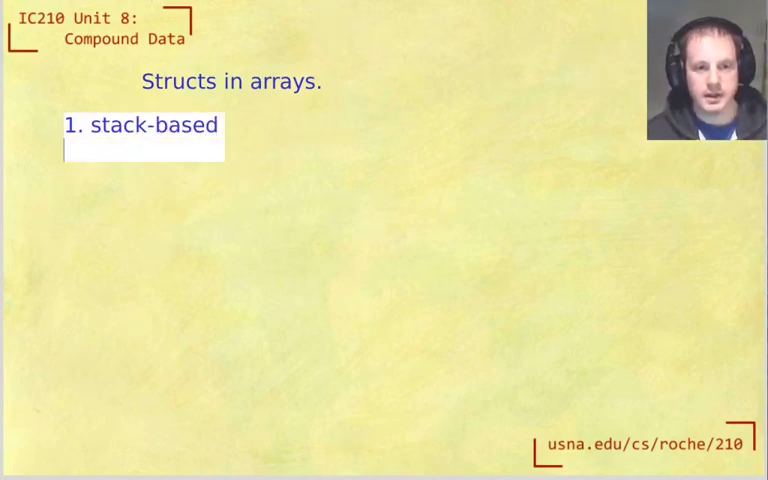
type("structr")
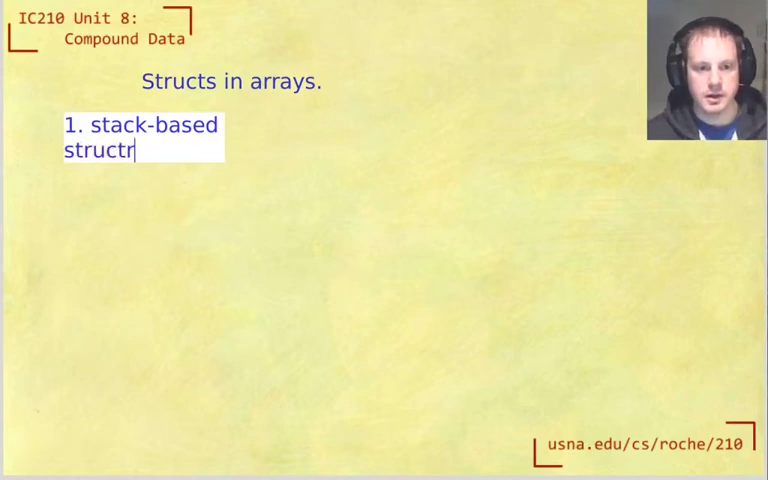
type("My")
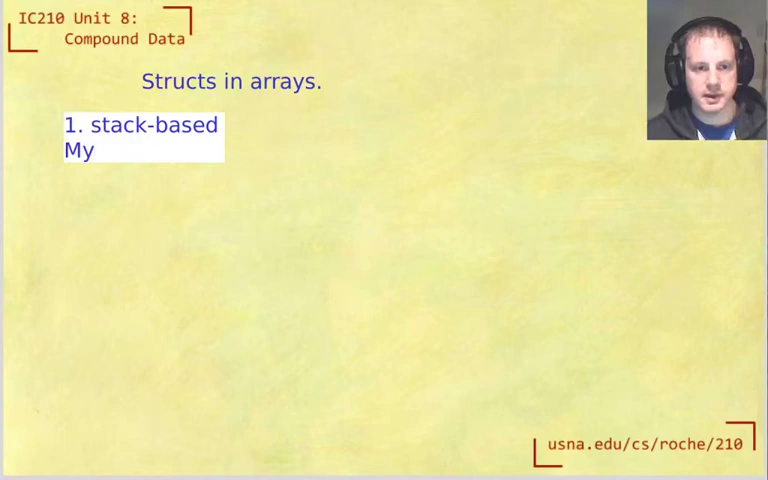
type("Struct arr[")
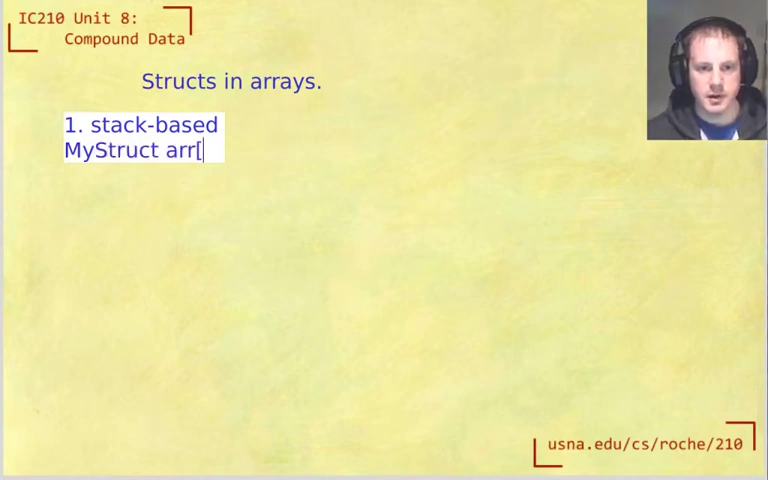
type("10];")
type("2.")
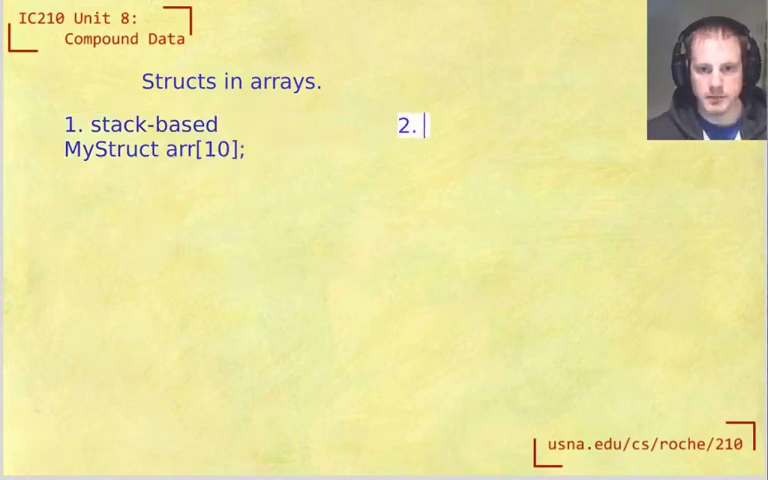
type("heap-based")
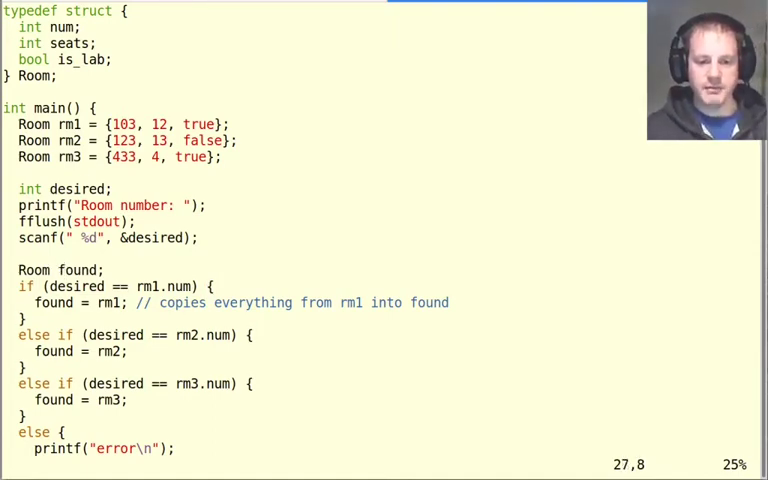
mouse_move(62, 383)
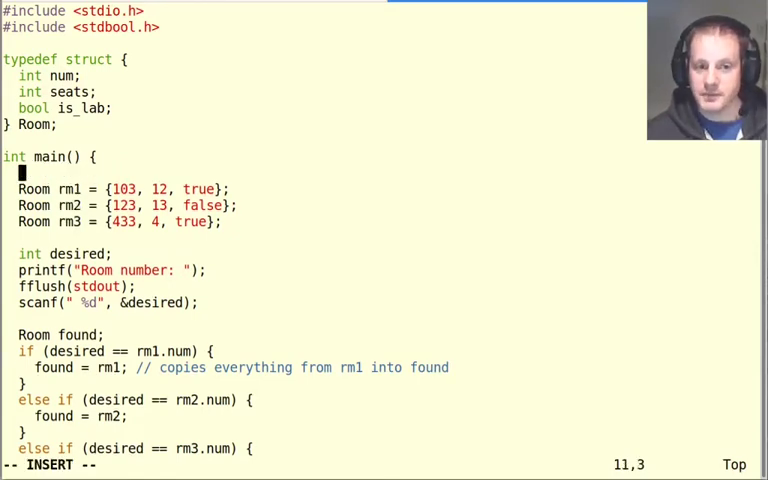
Add '// stack-based' and Room rms[3] holding {103,12,true}, {123,13,false}, {433,4,true}.
type("// stack-based")
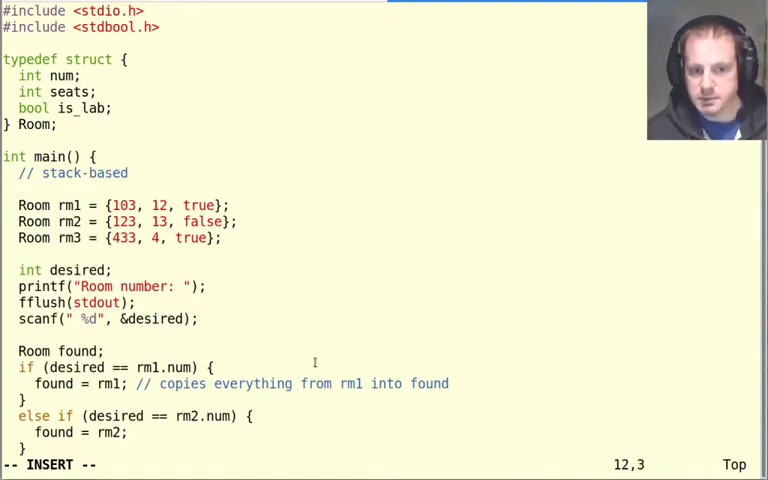
type("R")
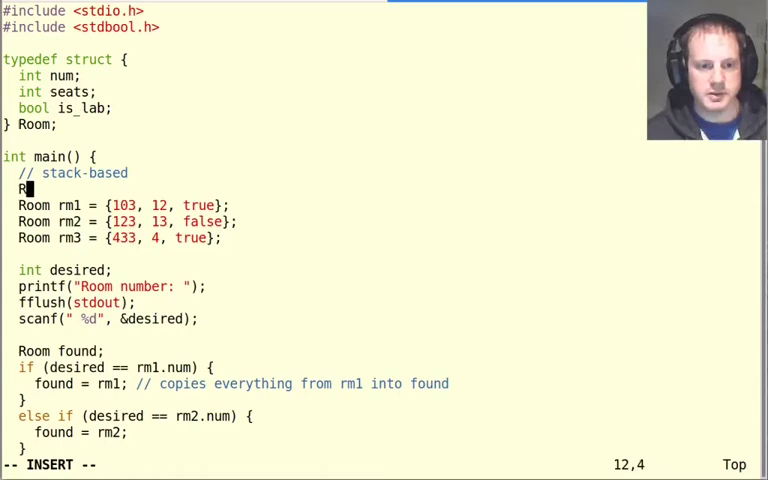
type("Room rms")
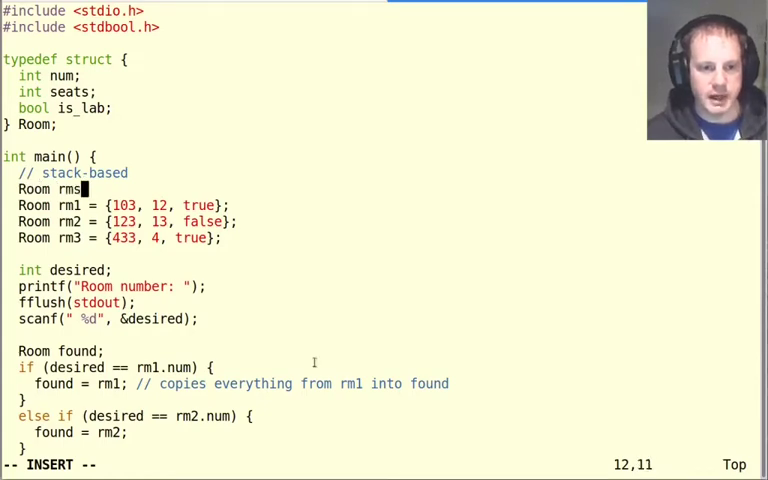
type("[3] =")
type("{103, 12, true},")
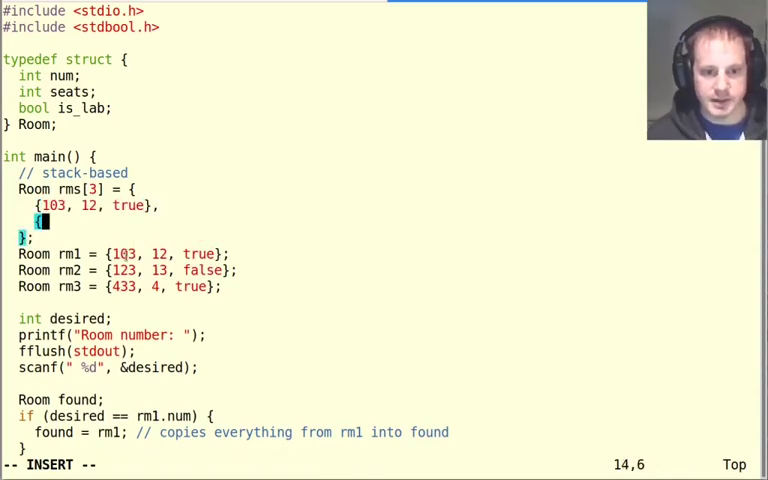
type("{123, 13, false}")
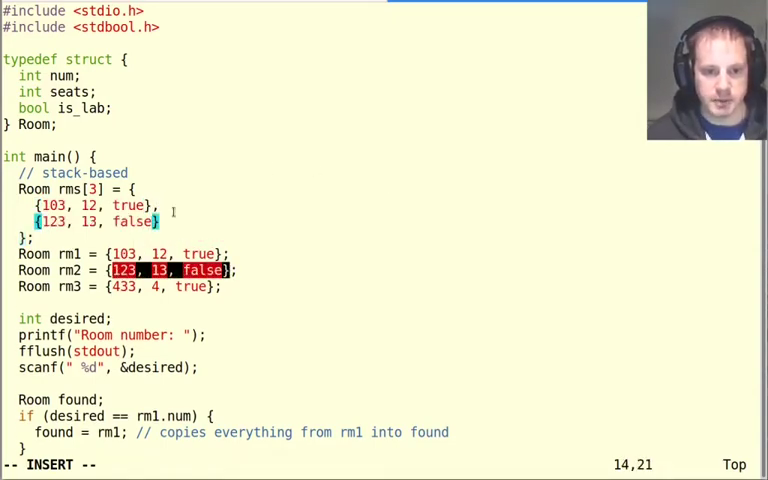
key("Return")
type("{433, 4, true}")
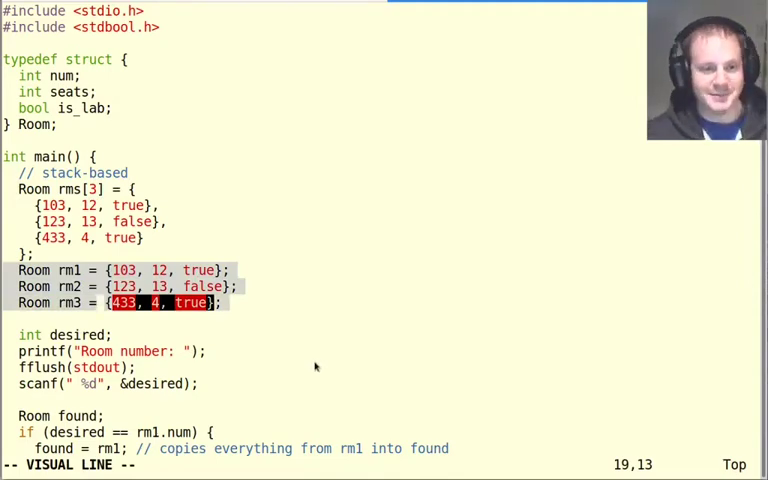
Delete the rm1–rm3 declarations and change the first check from rm1.num to rms[0].num.
key("d")
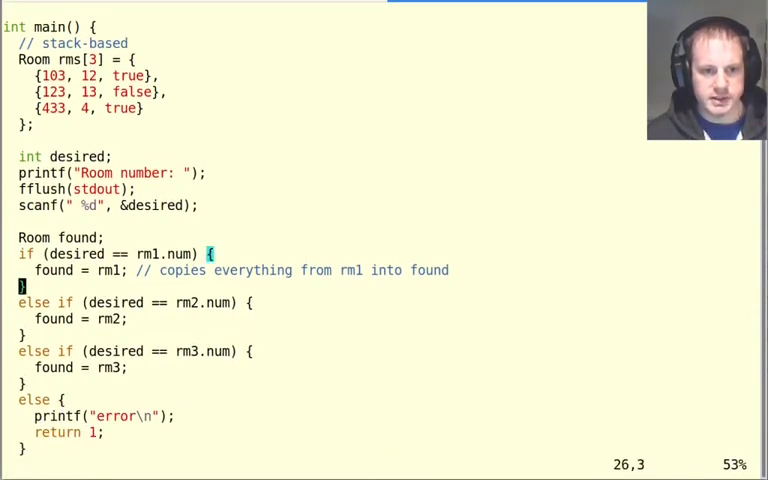
mouse_move(315, 367)
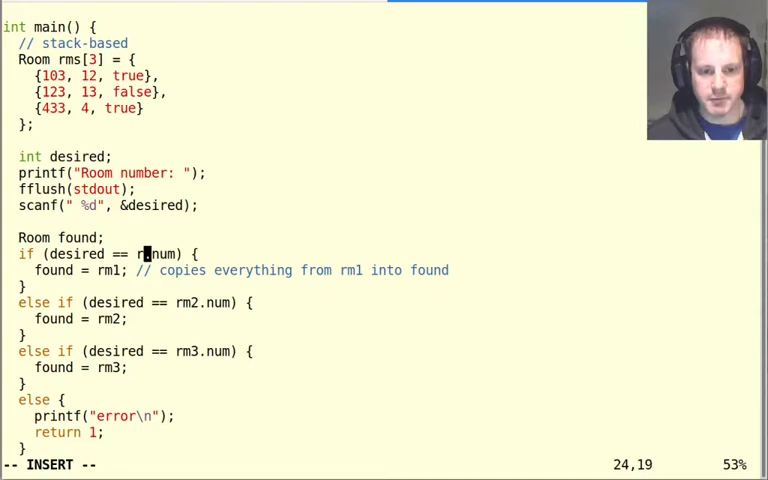
type("[0]")
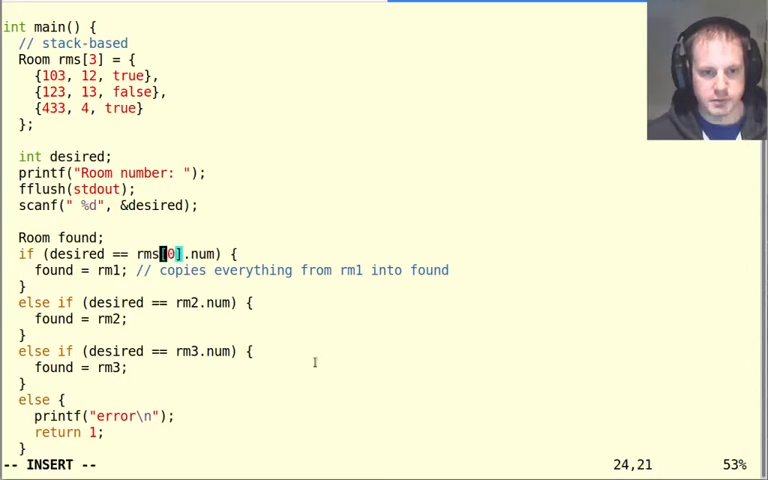
key("Left")
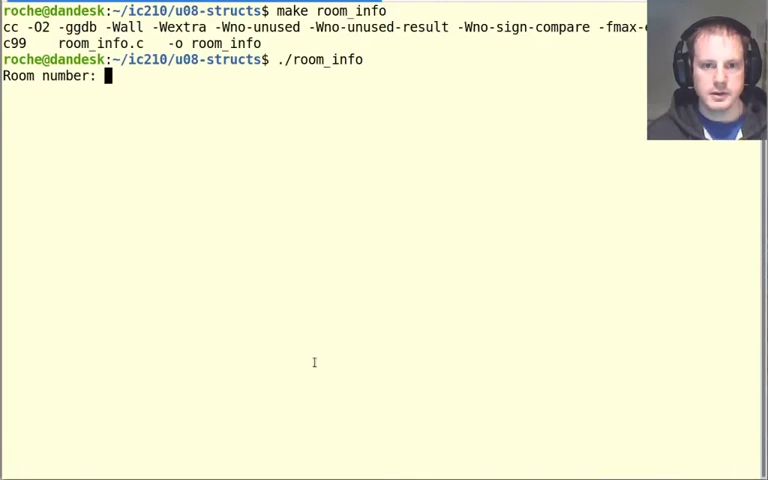
Switch the remaining lookup code to rms[1] and rms[2] and save room_info.c.
type("433")
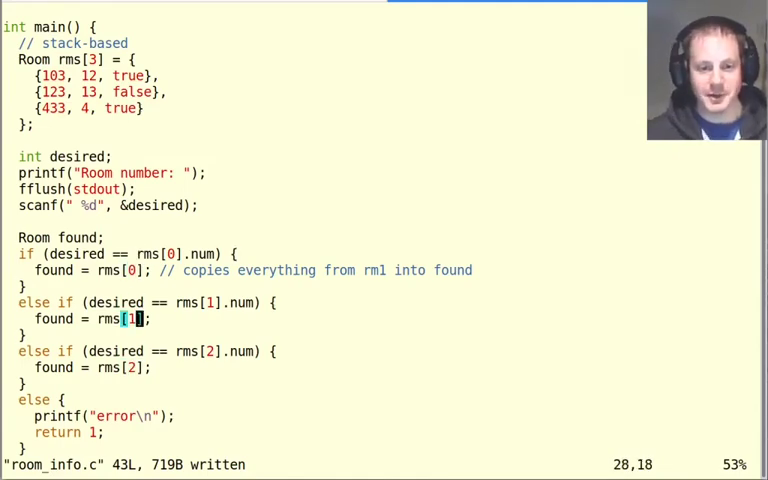
Insert a for loop over i < 3 that sets found = rms[i] and breaks on a match.
key("i")
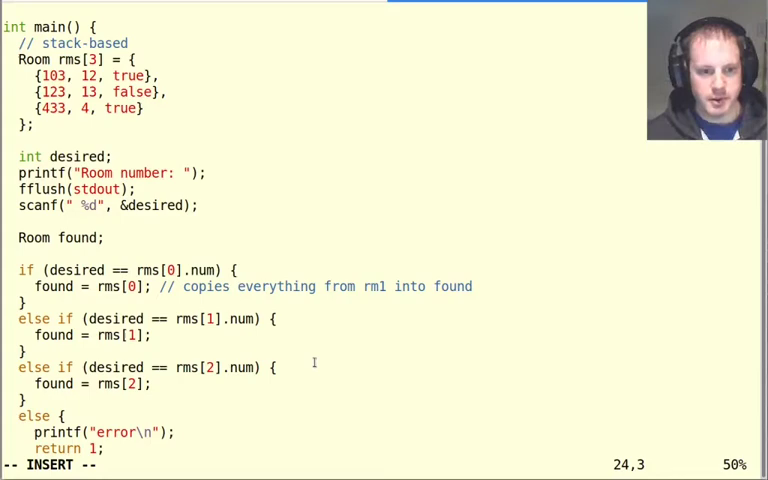
type("for (in")
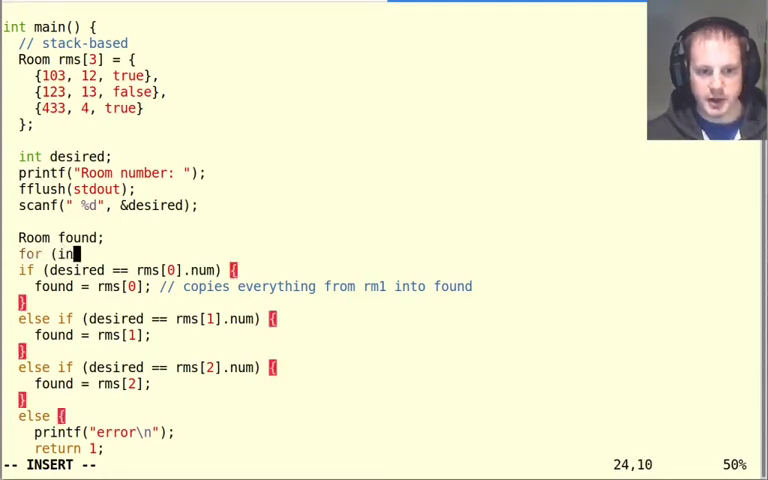
type("t i")
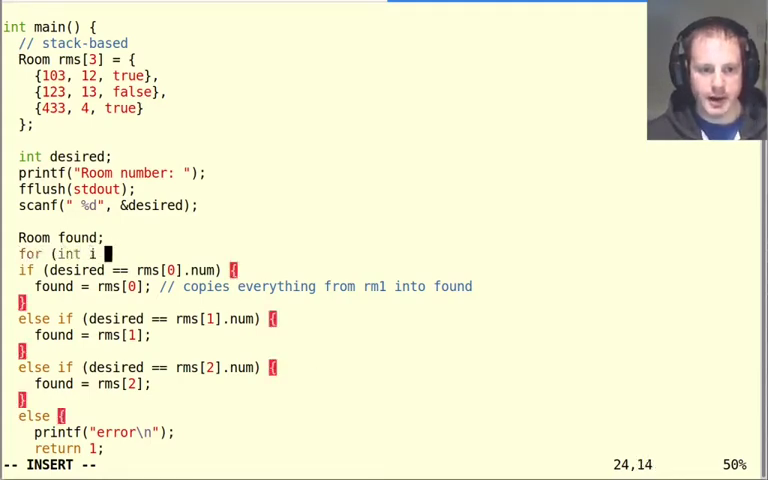
type("= 0; i < 3; ++i) {")
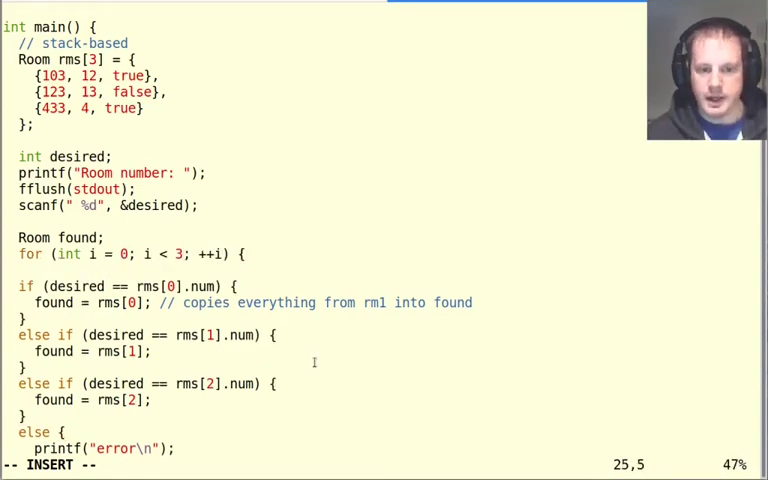
type("if (desired")
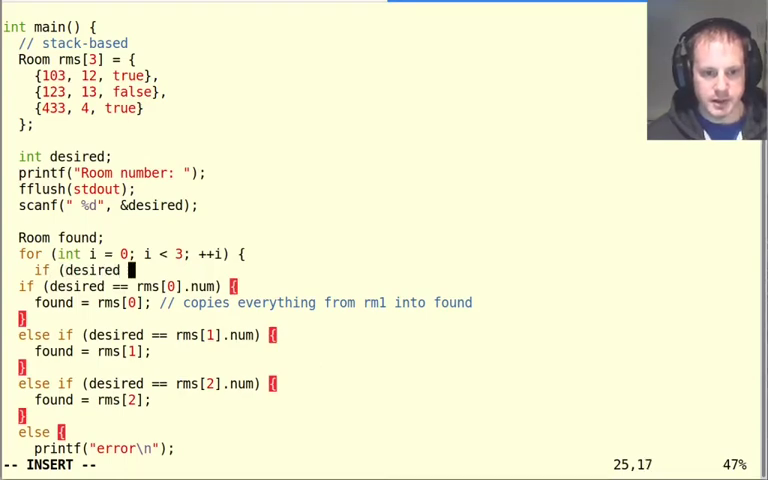
type("rms[i].num) {")
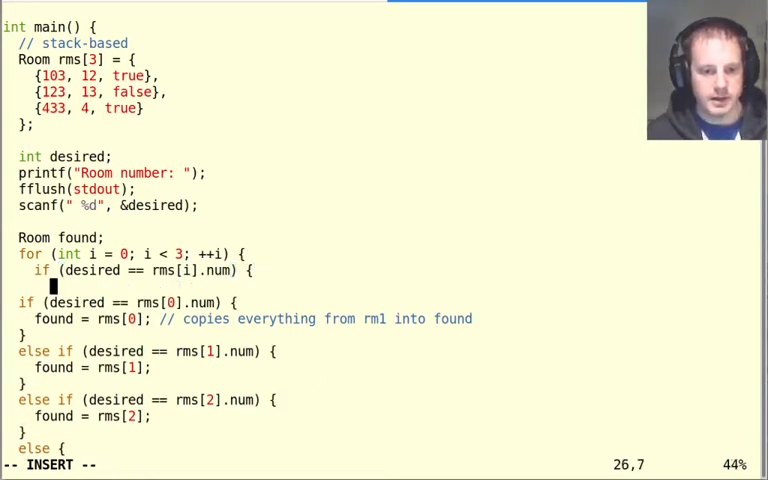
type("found = rms[i];")
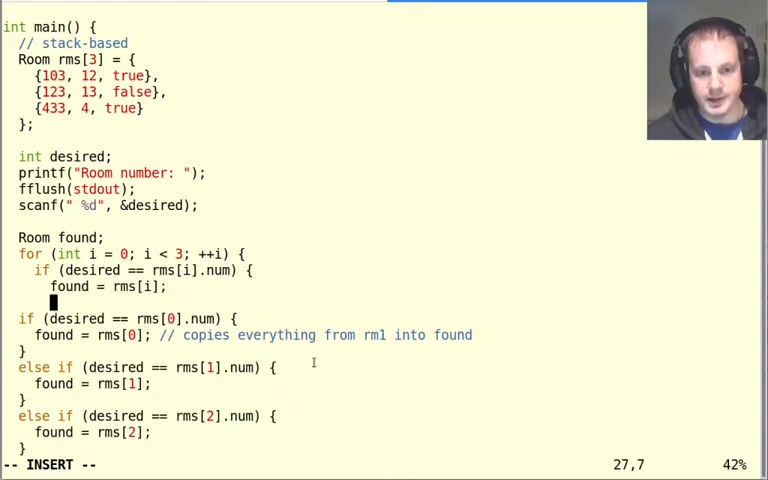
type("break;")
type("bool")
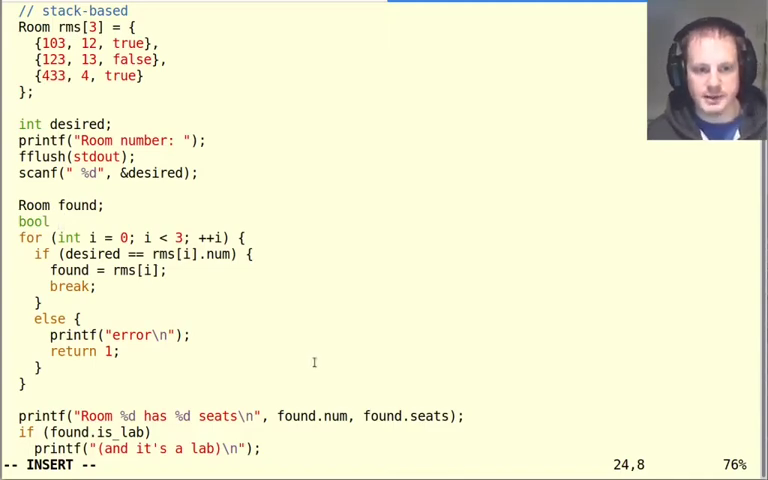
Add a gotit flag set to true on a match and an if (!gotit) error block.
type("gotit")
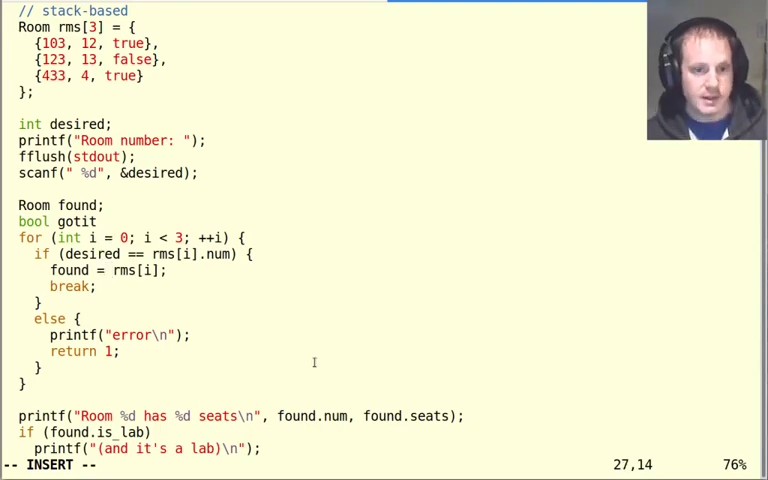
type("= false;")
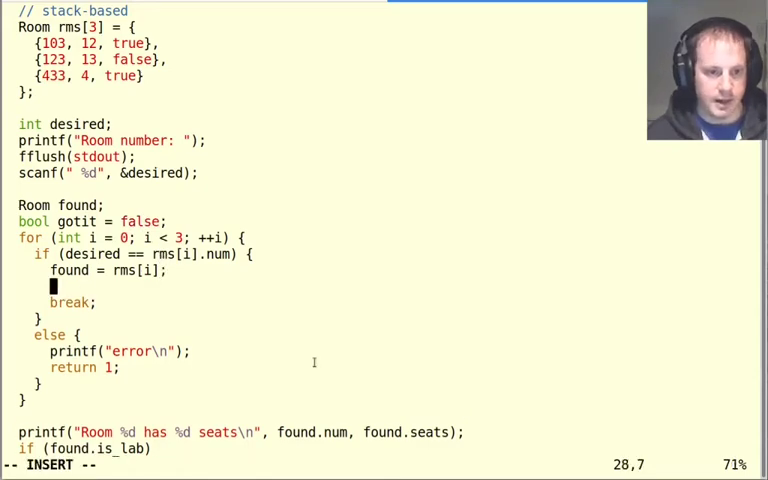
type("goti")
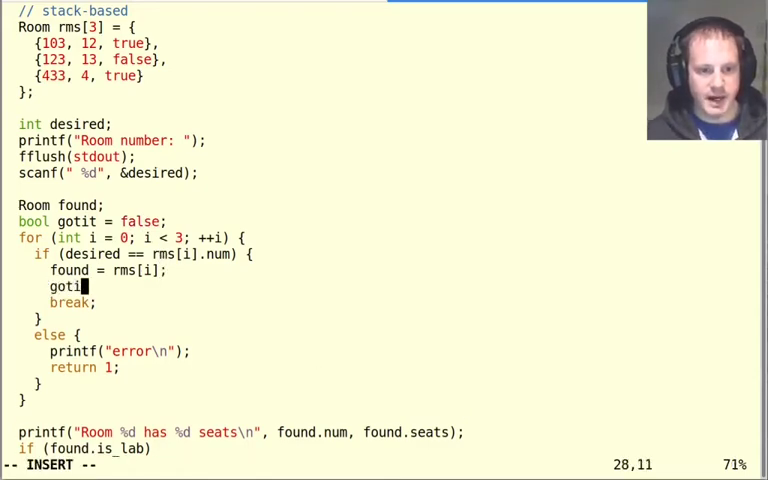
type("= true;")
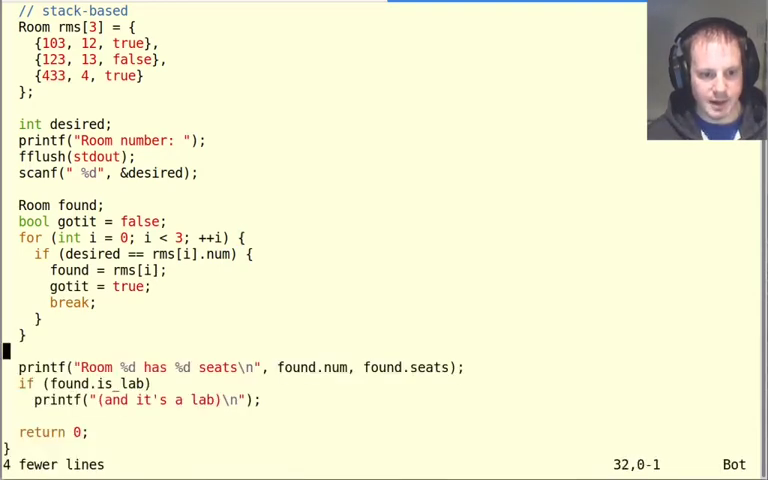
type("{")
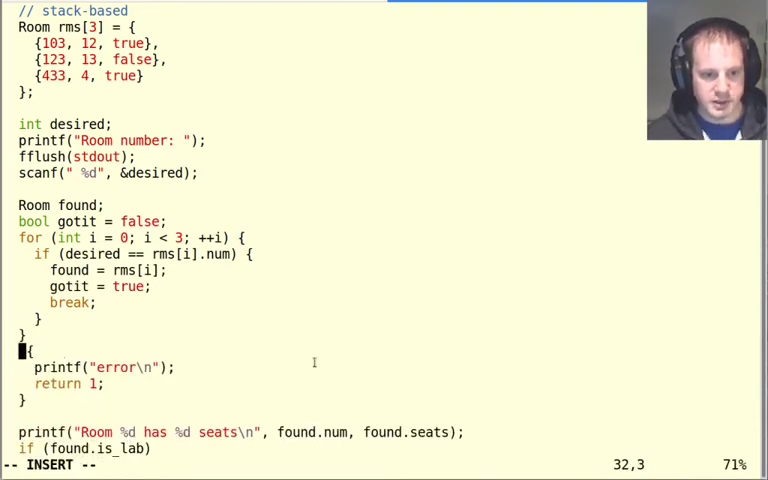
type("if (!go")
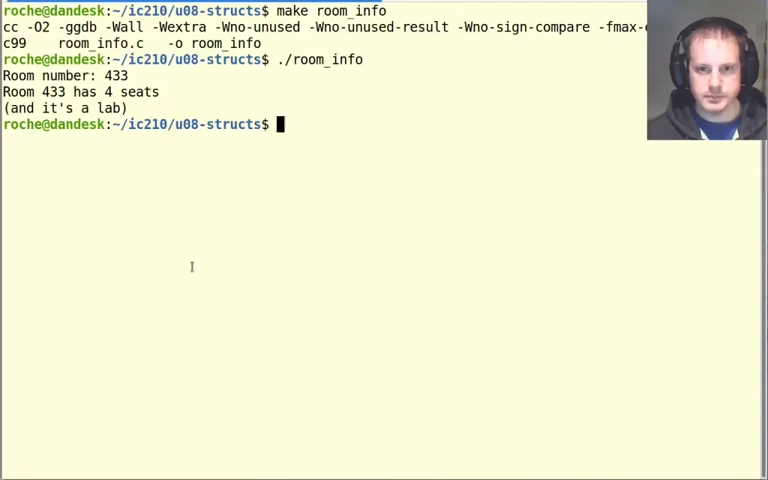
Rebuild room_info with make and run it, entering room 103.
key("Return")
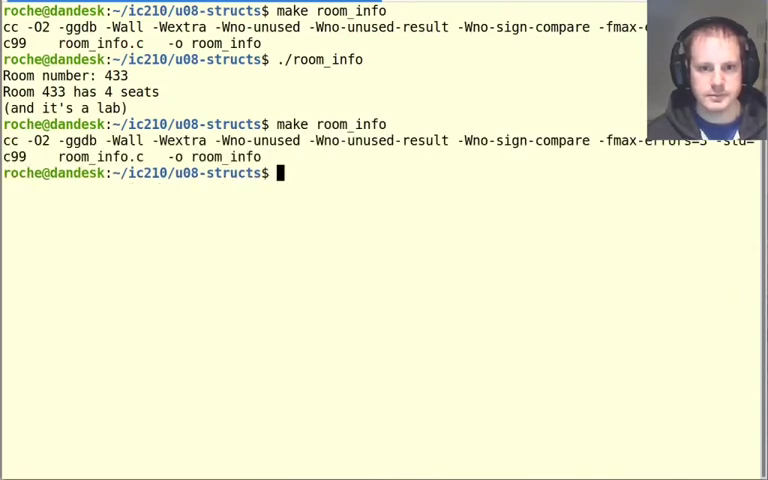
type("./room")
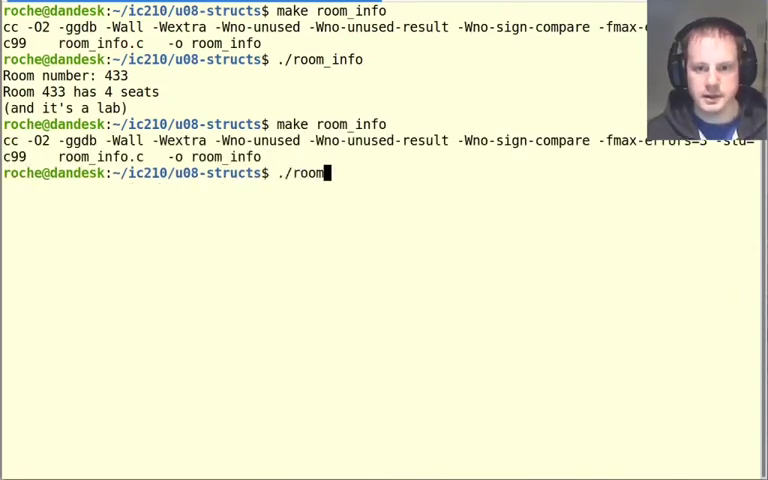
key("Return")
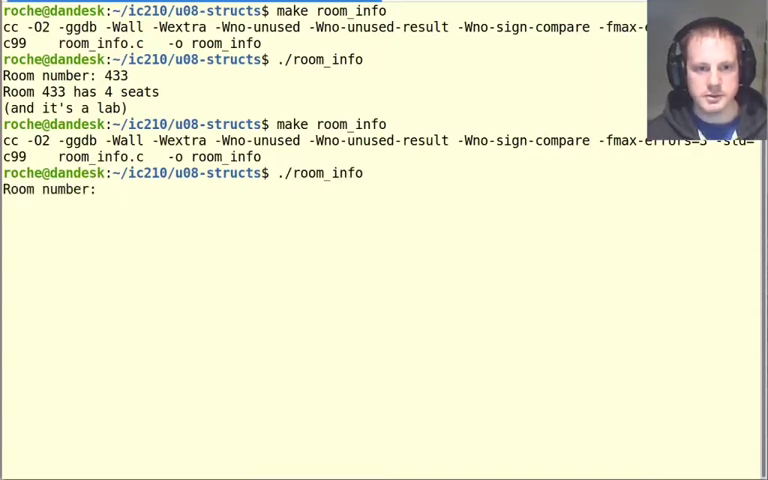
type("103")
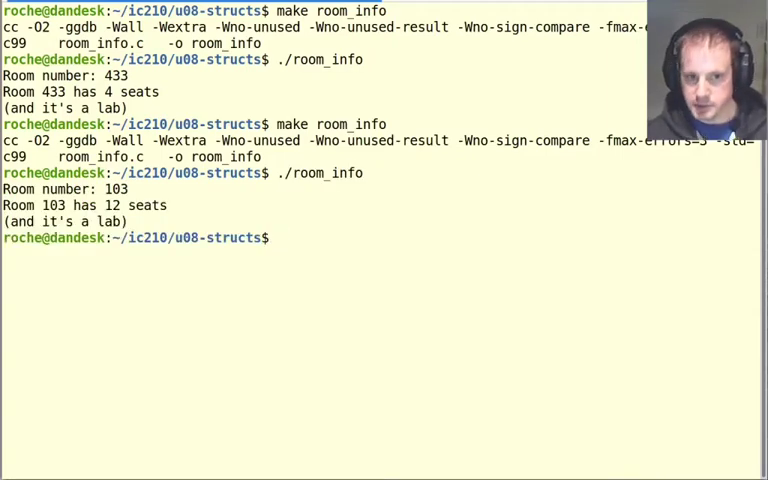
Run room_info again with room 111 and confirm it prints an error.
key("Return")
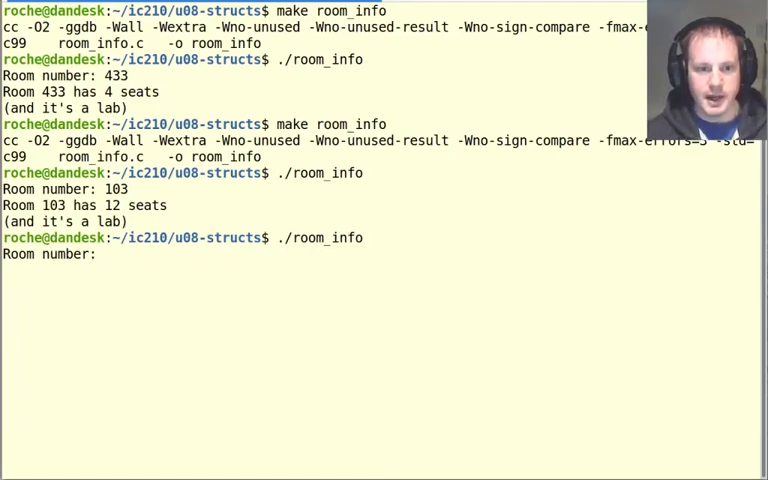
type("11")
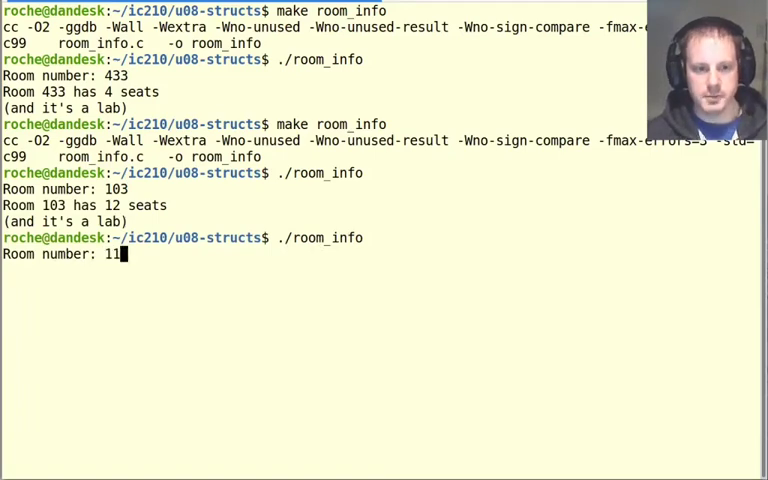
key("Return")
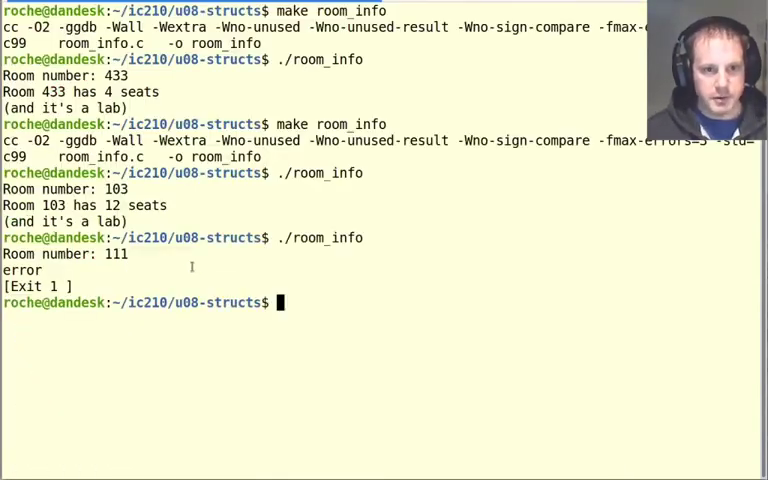
key("Return")
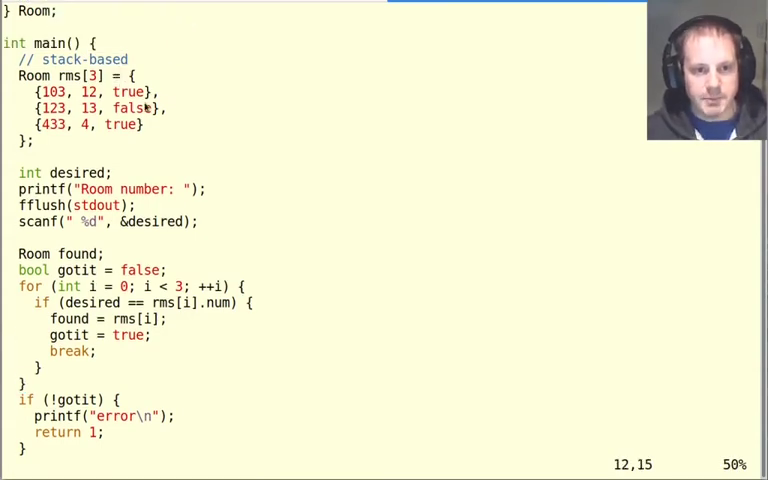
scroll("down", 3)
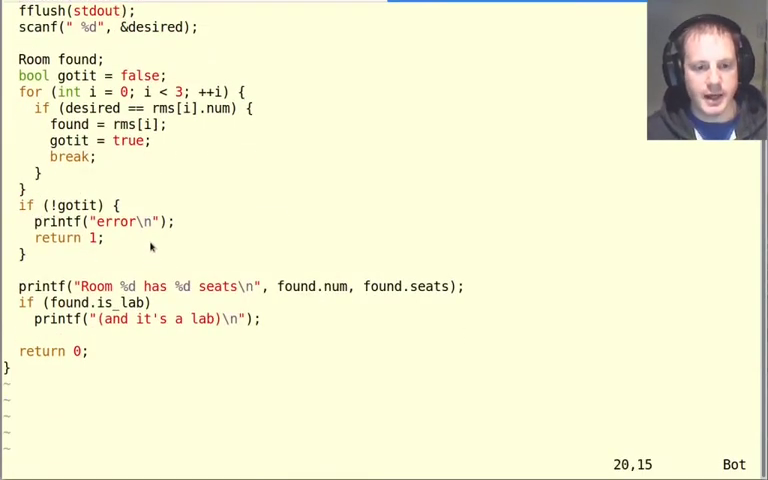
scroll("up", 3)
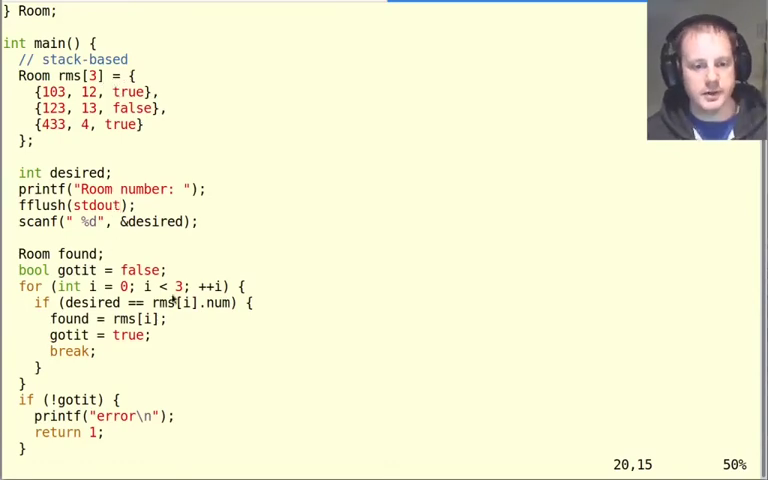
scroll("up", 3)
type("he")
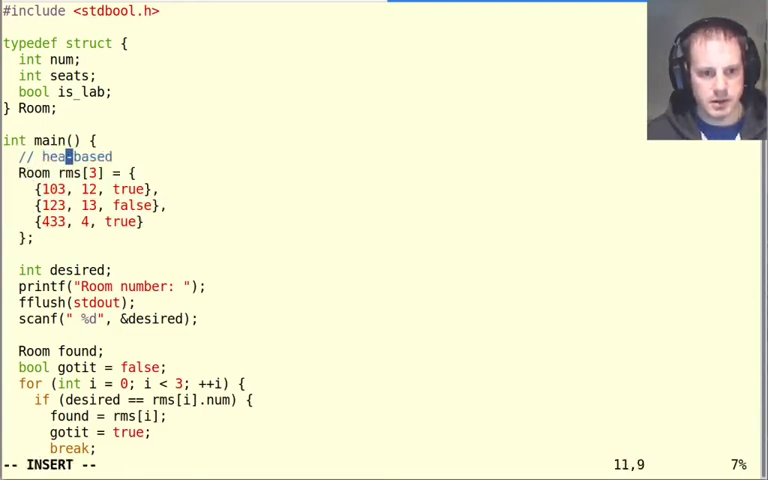
Relabel the comment 'heap-based' and add 'Room* rms = calloc(3, sizeof(Room));'.
type("p")
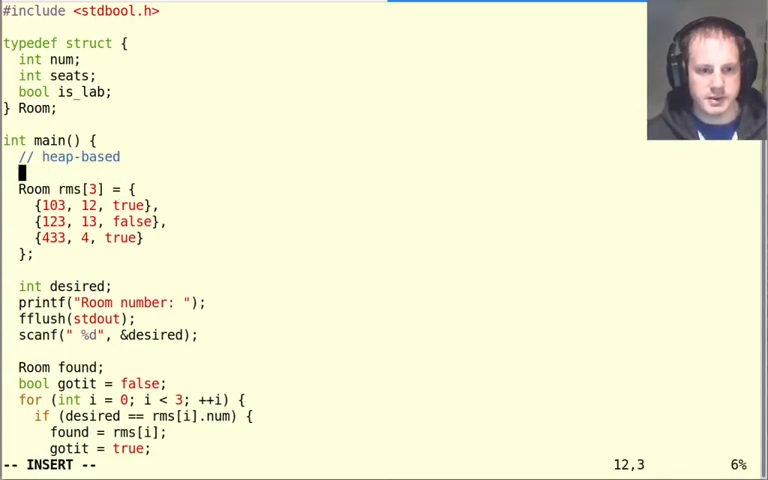
type("Room* rms =")
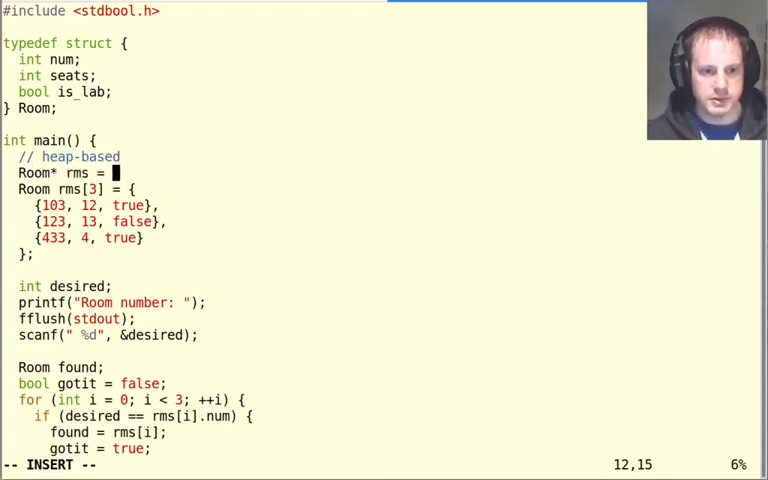
type("calloc")
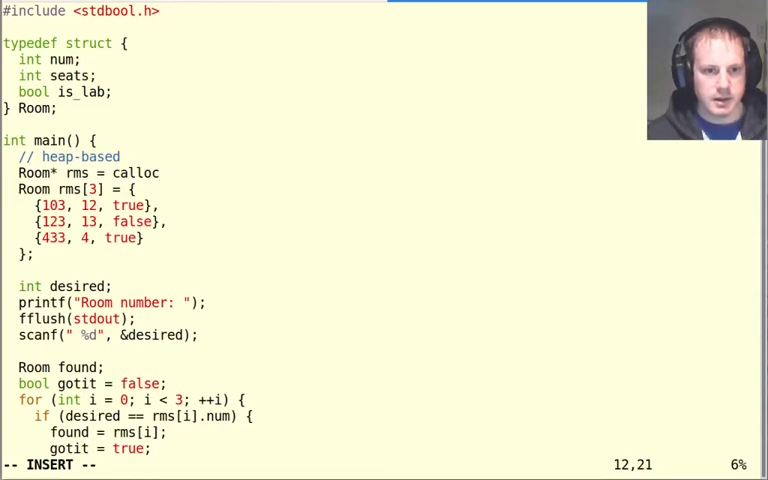
type("(3")
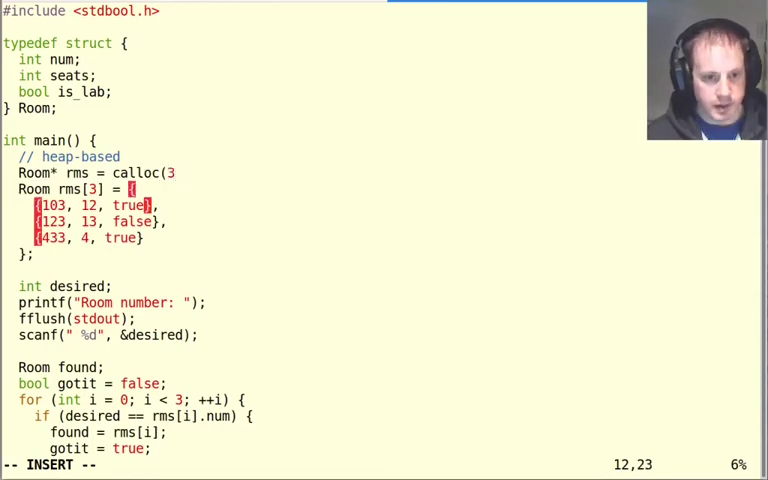
type(", sizeof(")
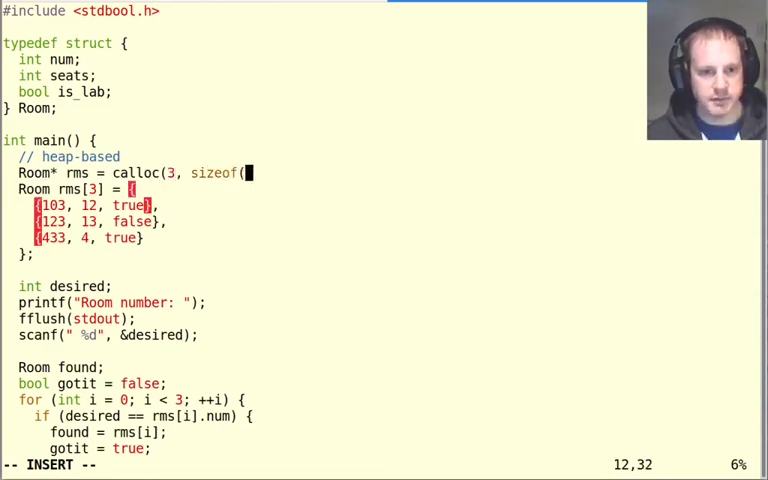
type("Room));")
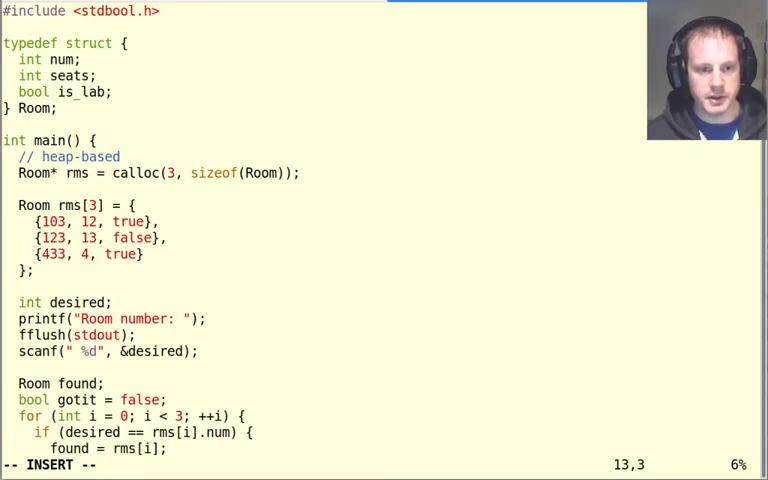
Add a line assigning rms[0] = {103, 12, true};.
type("r")
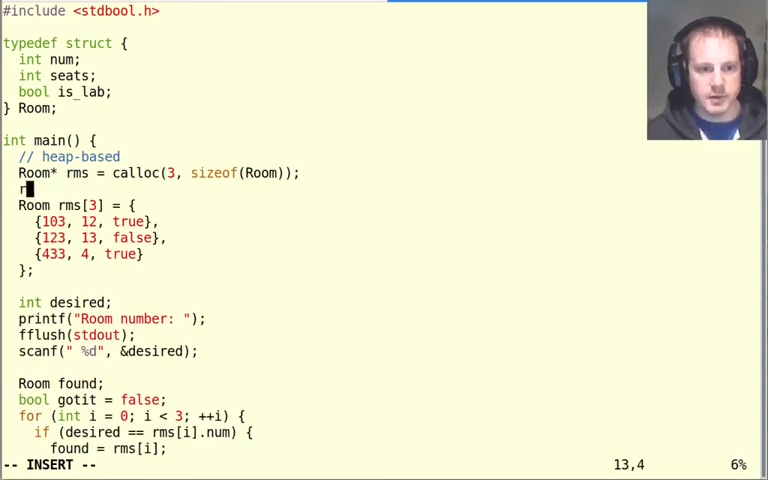
type("rms[0] = {")
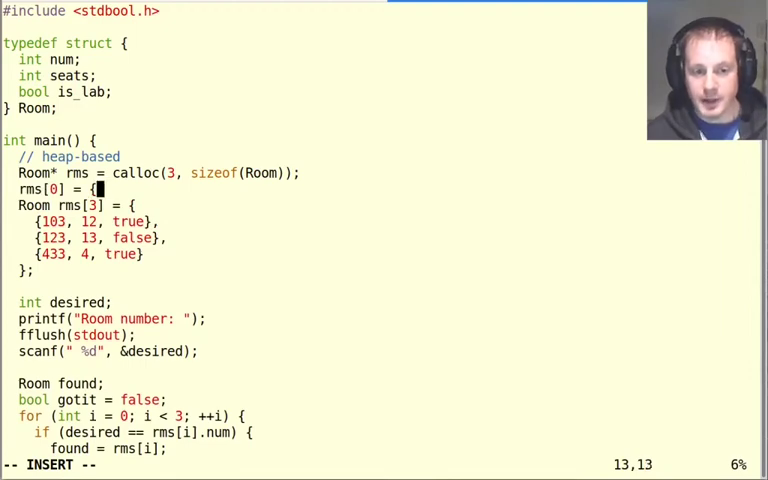
type("103, 12,")
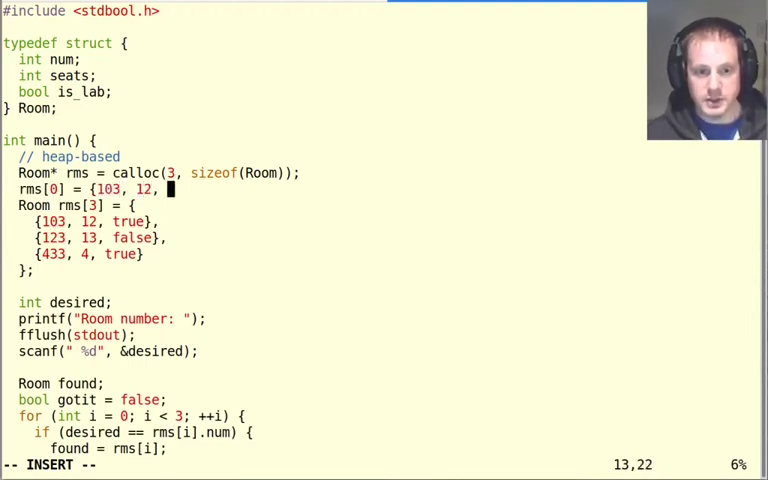
type("true};")
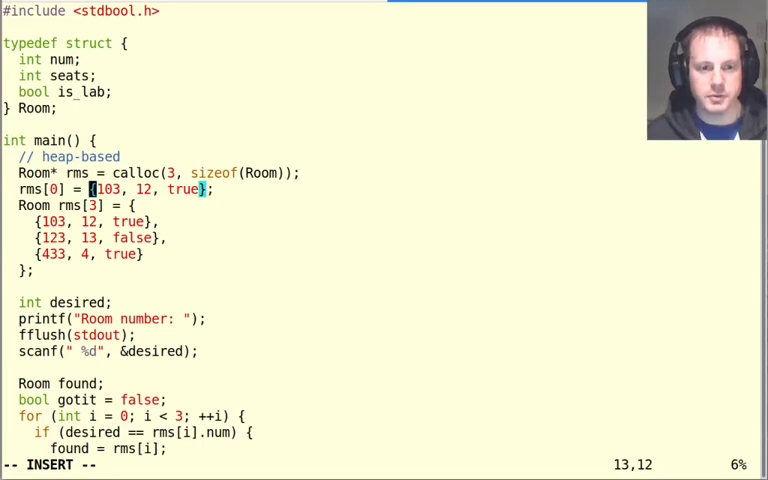
Assign rms[0].num = 103, seats = 12, is_lab, then duplicate and edit for rms[1], rms[2].
key("Left")
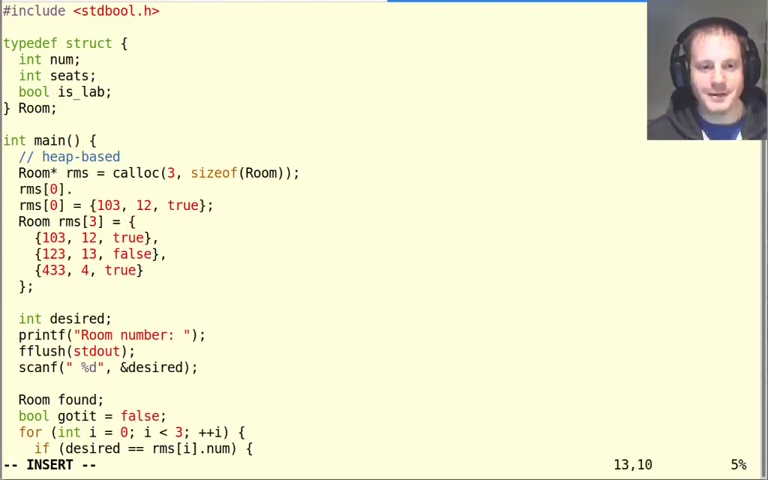
type(".num =")
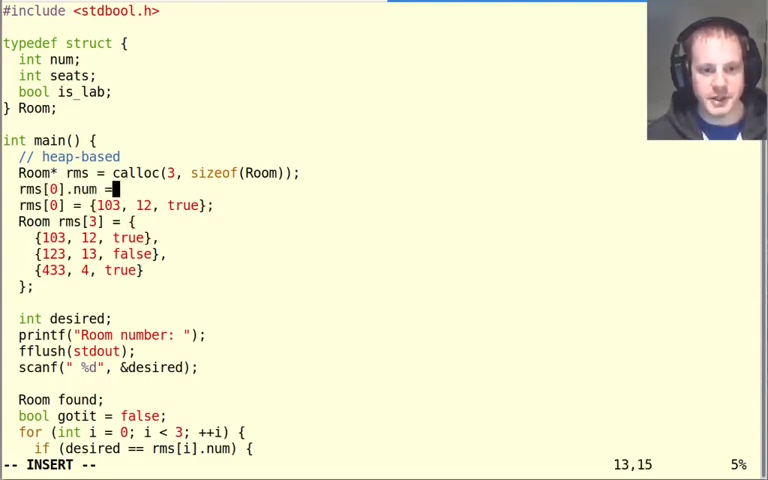
type("103;")
type("rms[0]/")
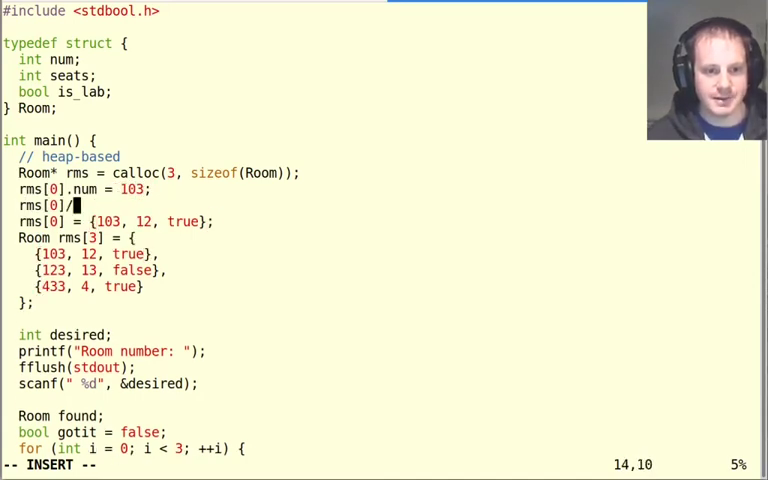
type("seats = 12;")
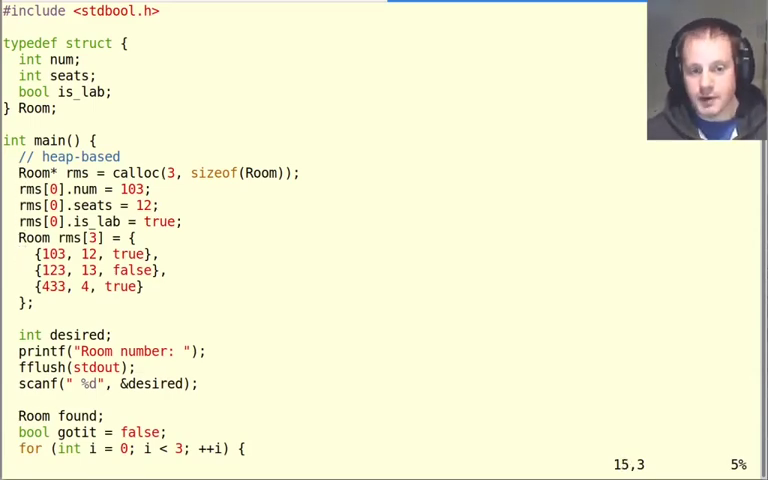
key("V")
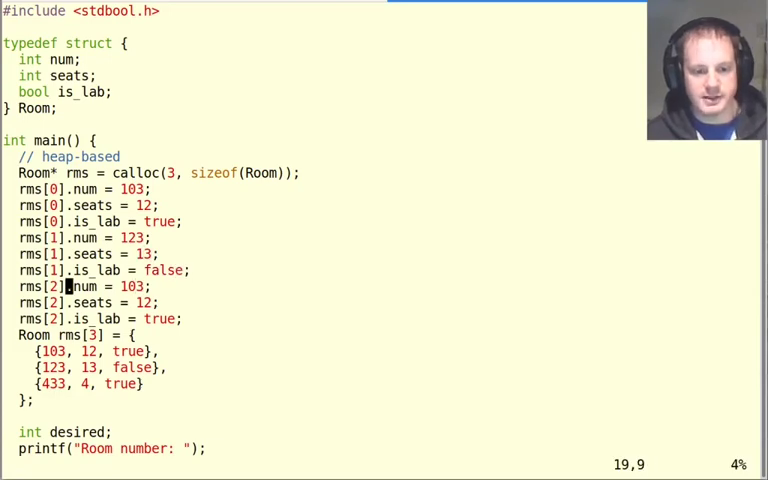
type("43")
left_click(89, 302)
type("4")
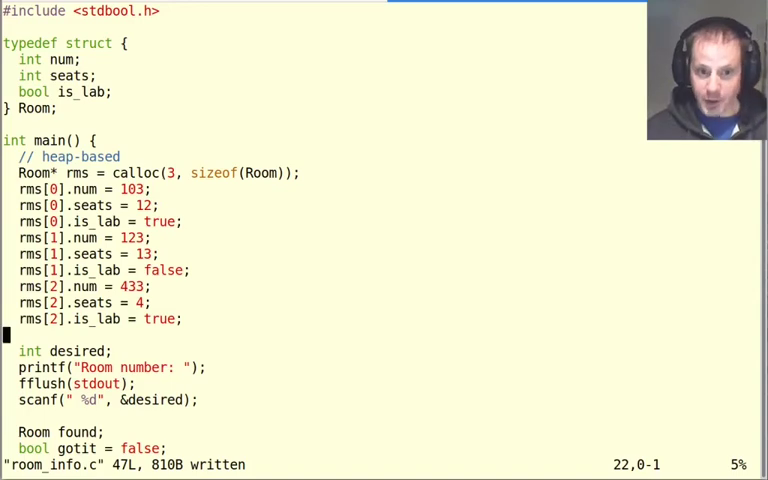
Scroll down to check the gotit loop, error return and printout remain unchanged.
scroll("down", 3)
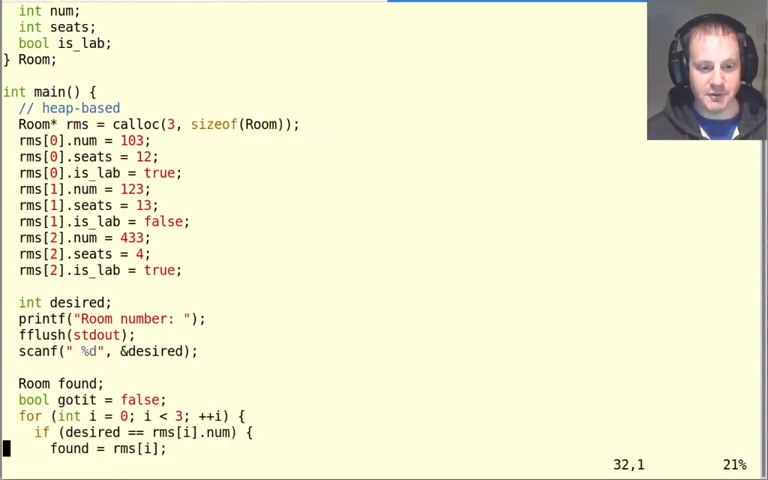
scroll("down", 3)
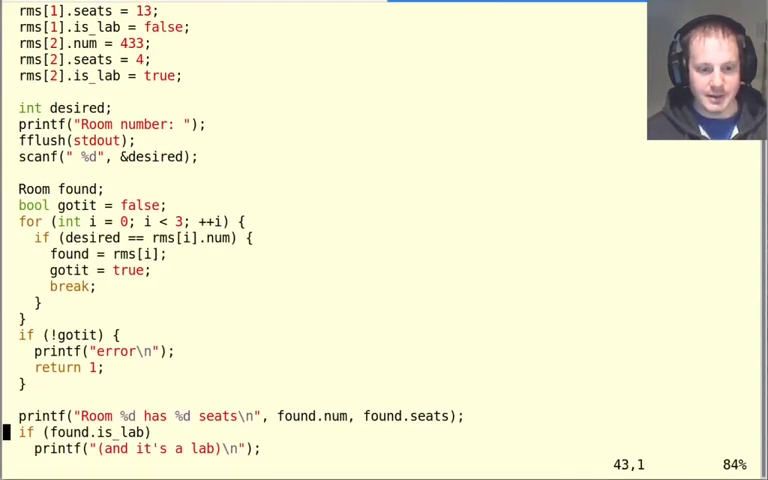